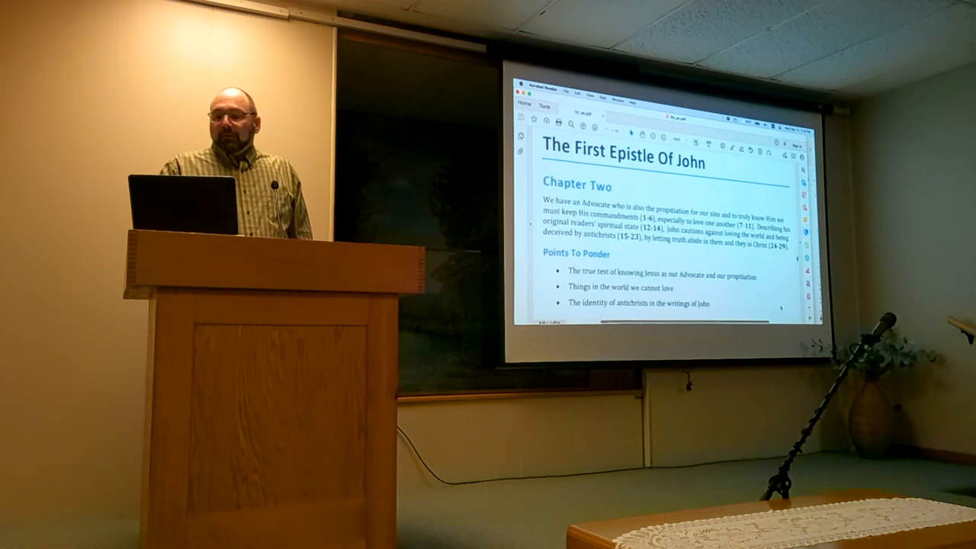
scroll(down, 3)
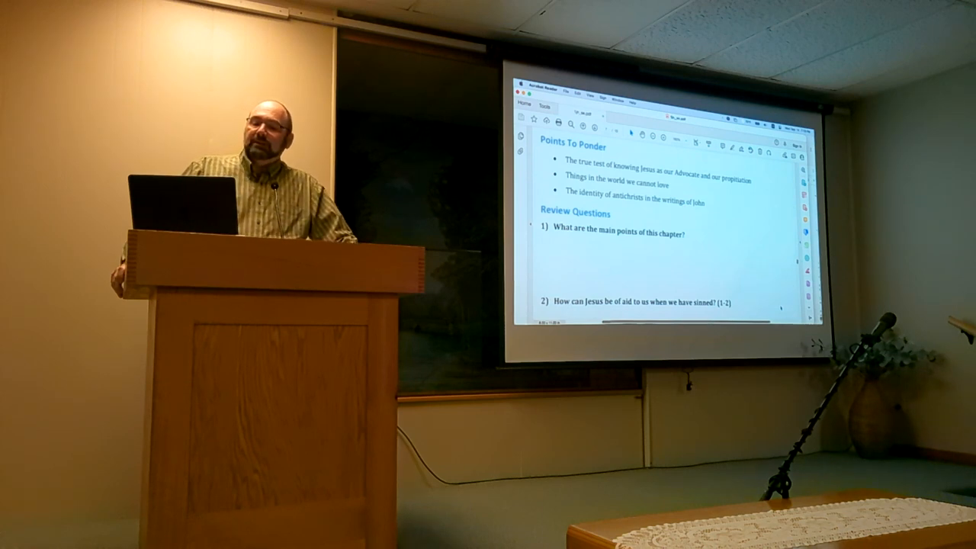
scroll(down, 3)
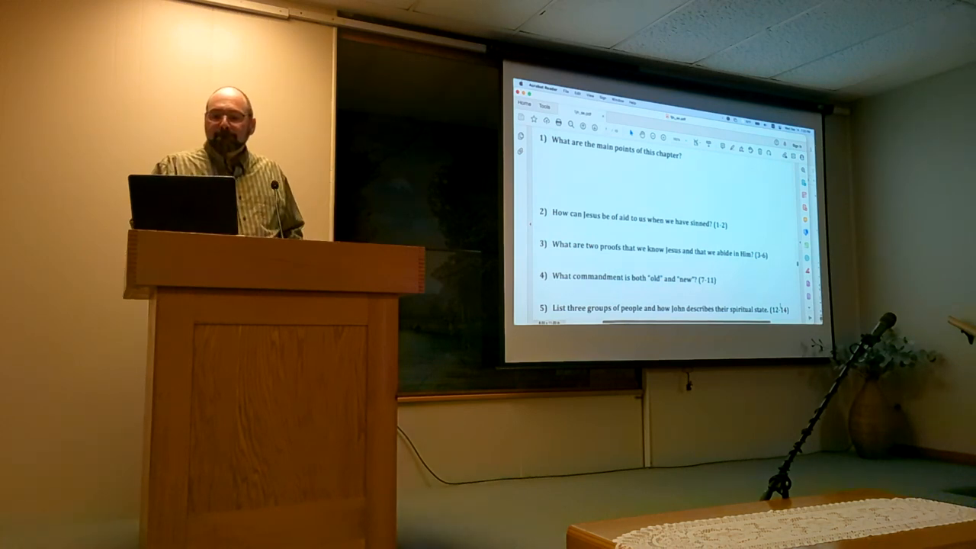
scroll(down, 3)
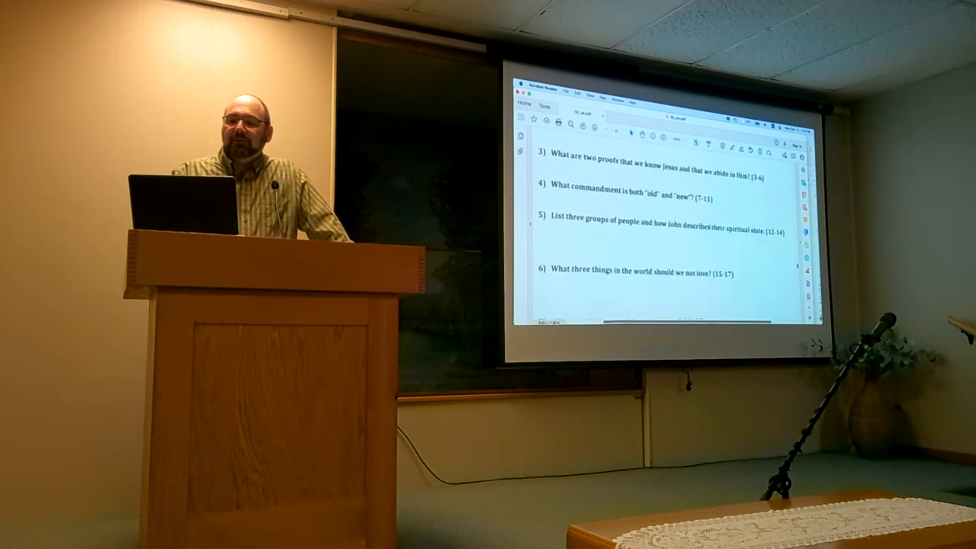
scroll(down, 3)
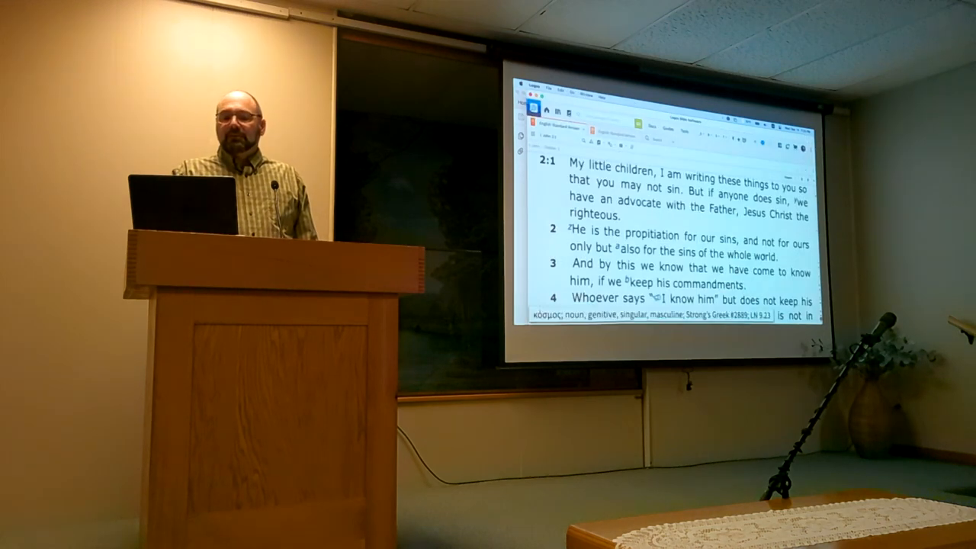
scroll(down, 3)
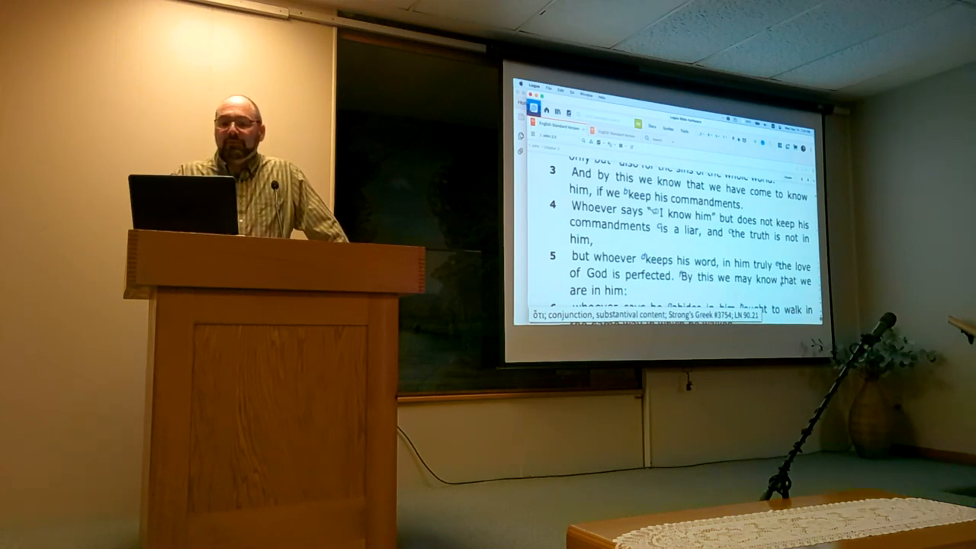
scroll(down, 3)
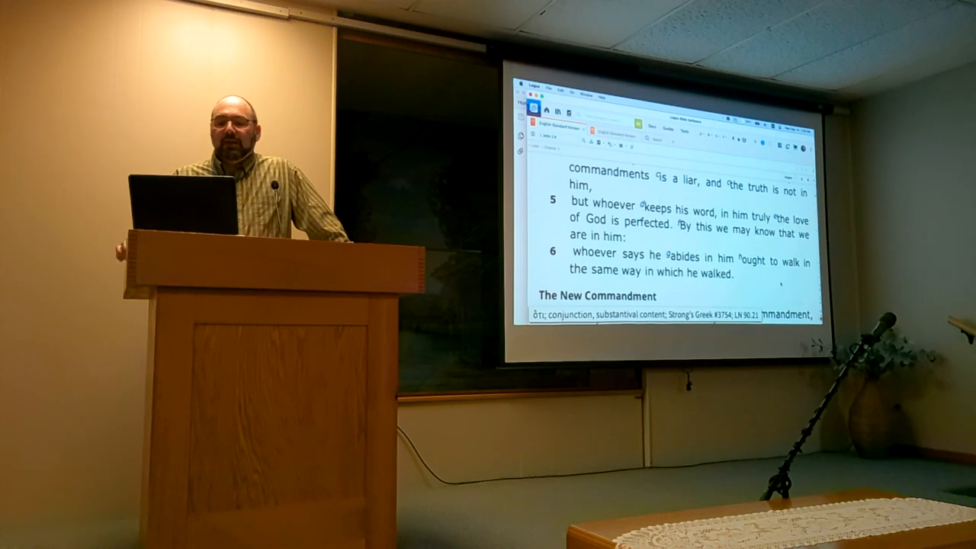
scroll(up, 3)
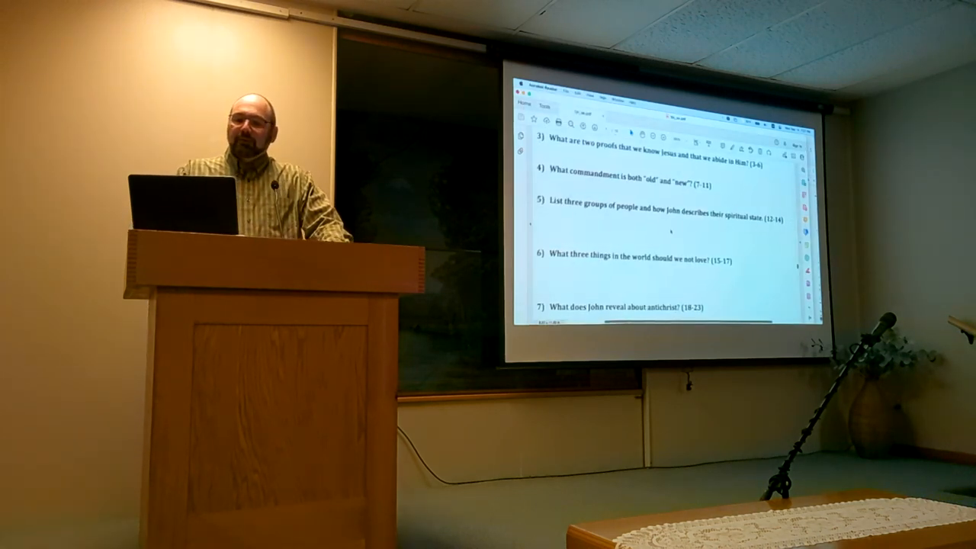
scroll(down, 3)
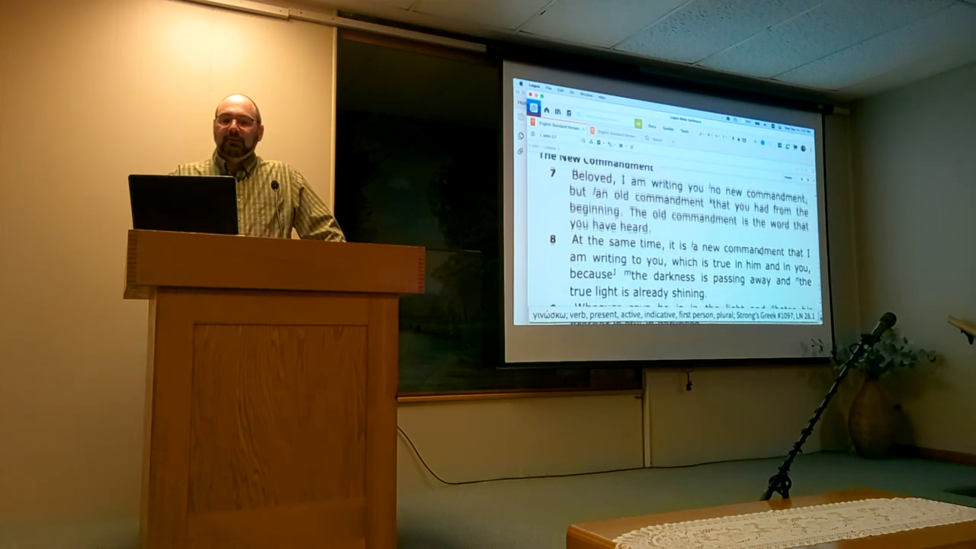
scroll(down, 3)
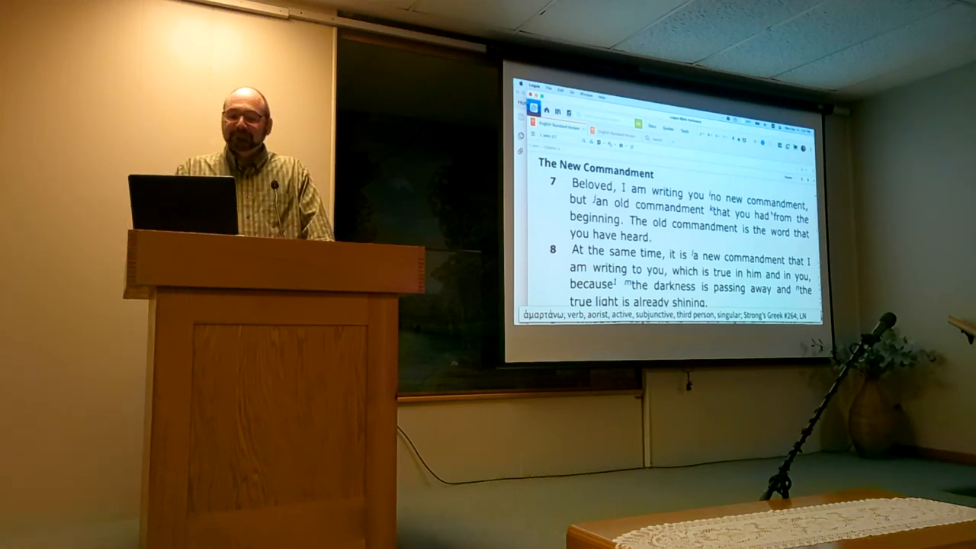
scroll(down, 3)
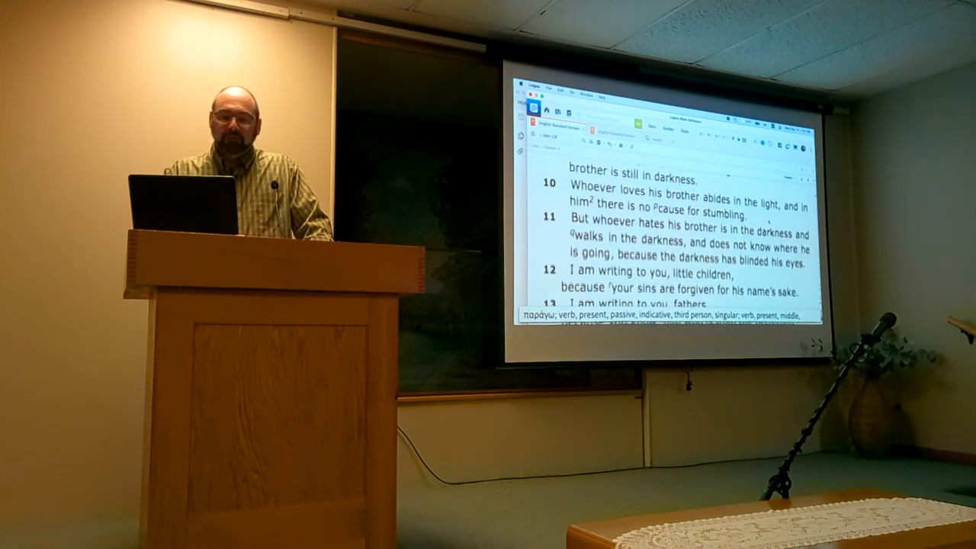
scroll(down, 3)
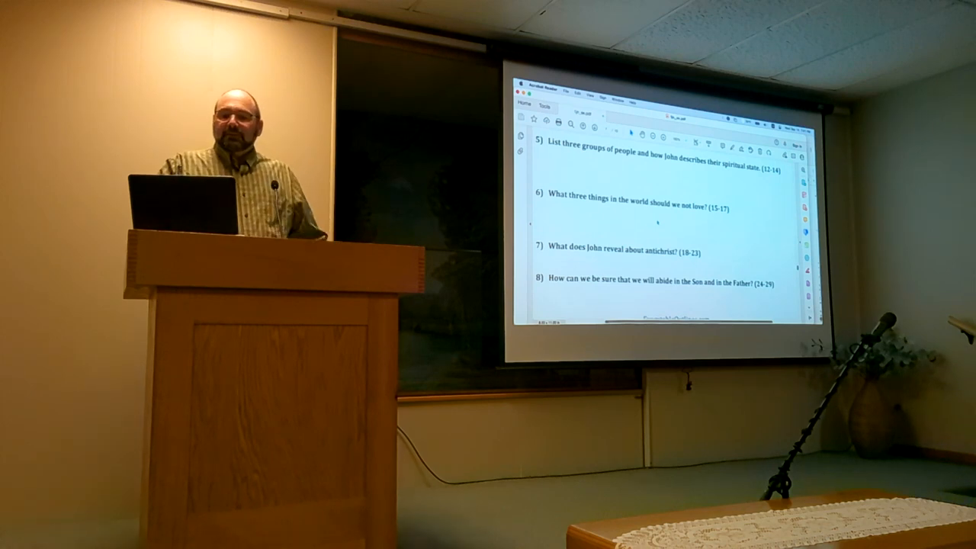
scroll(down, 3)
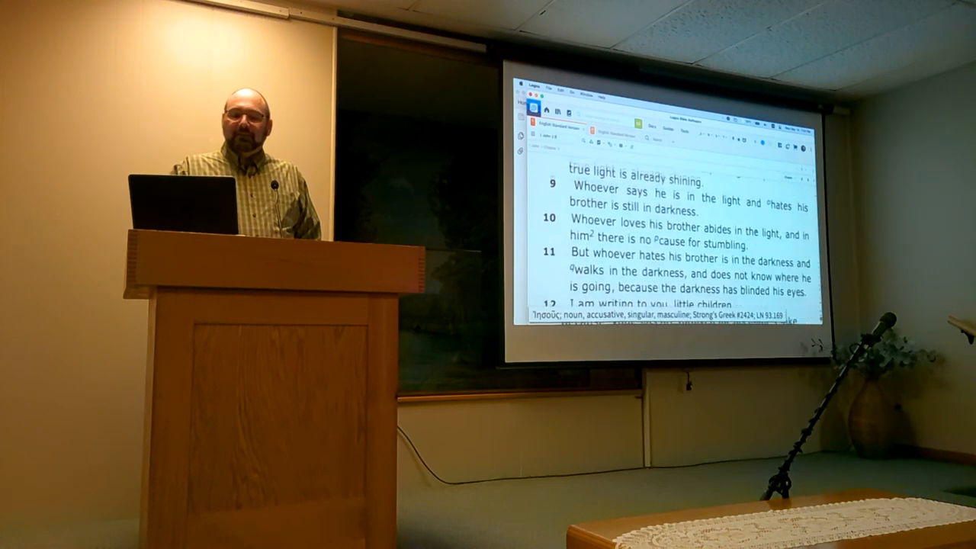
scroll(down, 3)
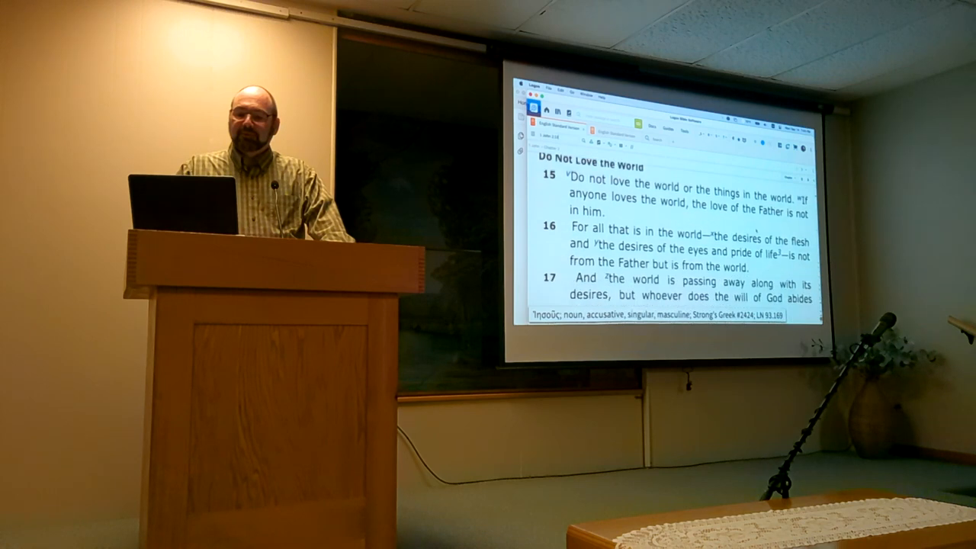
scroll(down, 3)
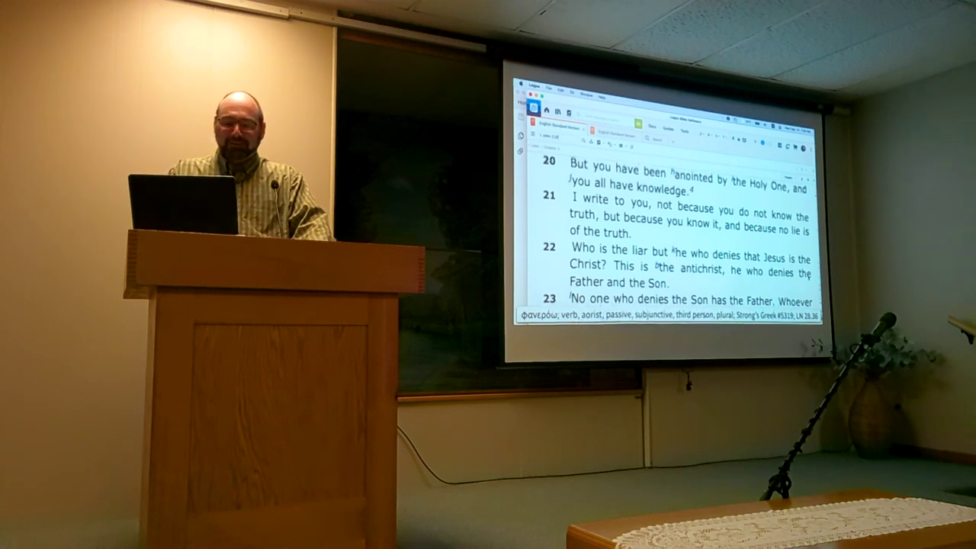
scroll(down, 3)
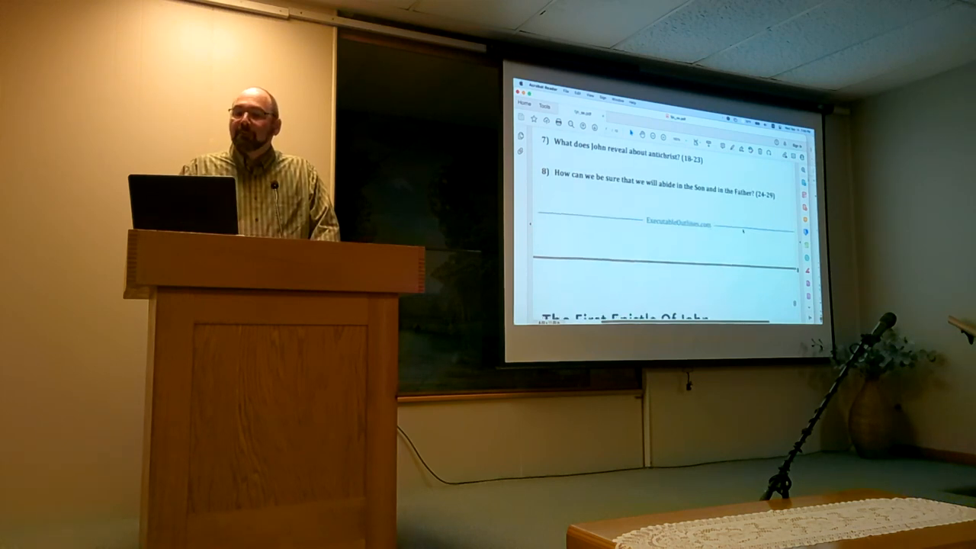
scroll(down, 3)
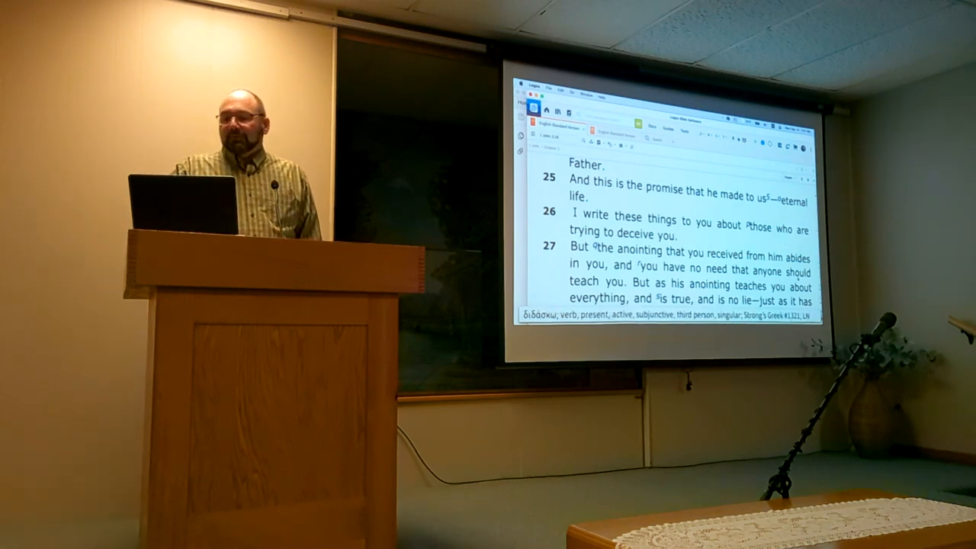
scroll(down, 3)
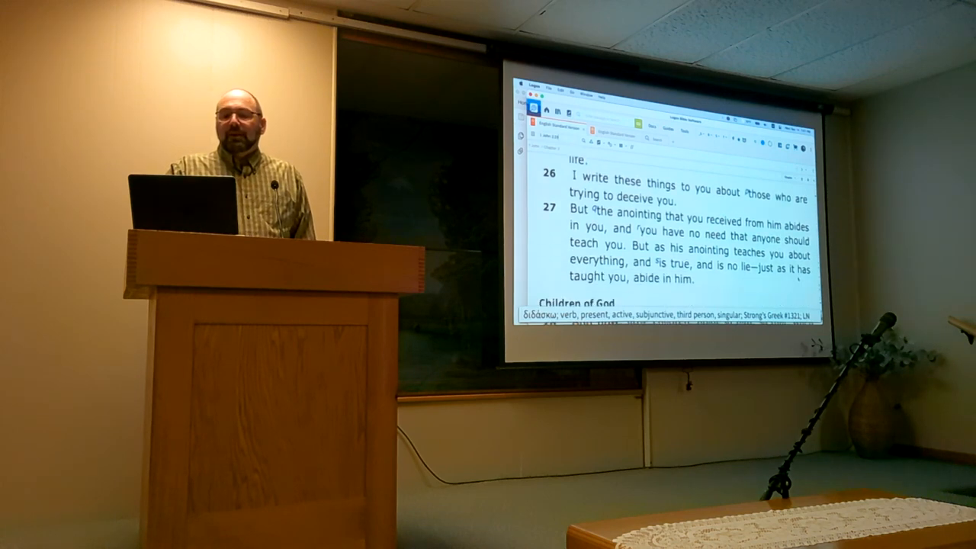